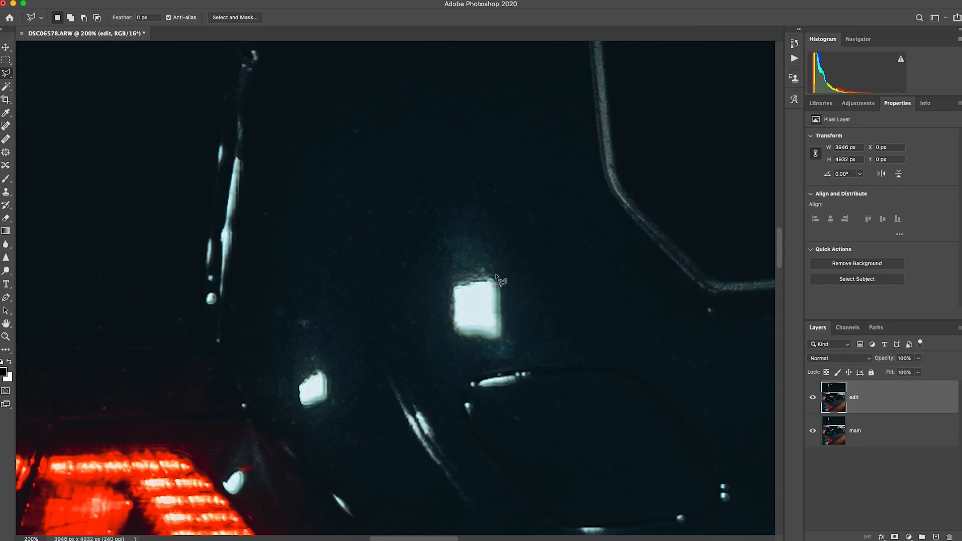
mouse_move(484, 355)
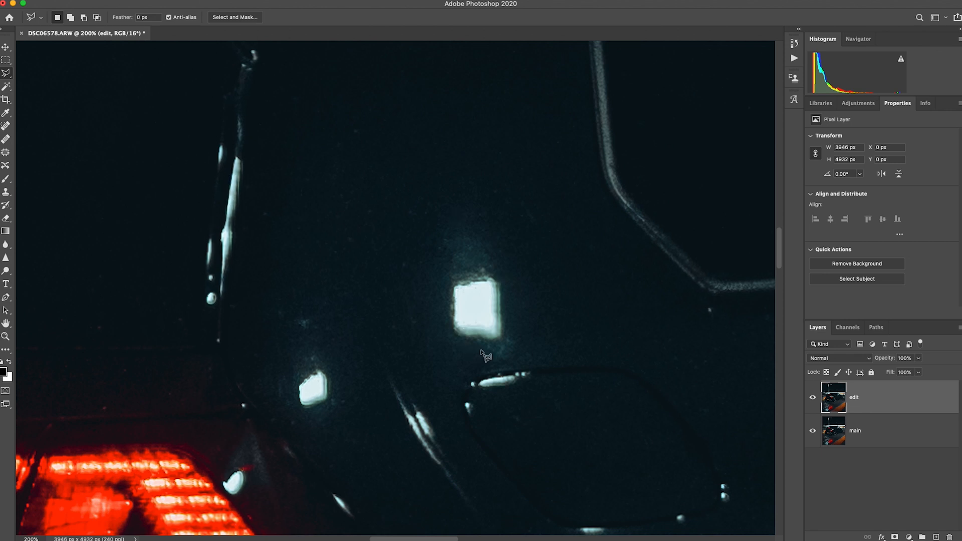
mouse_move(6, 74)
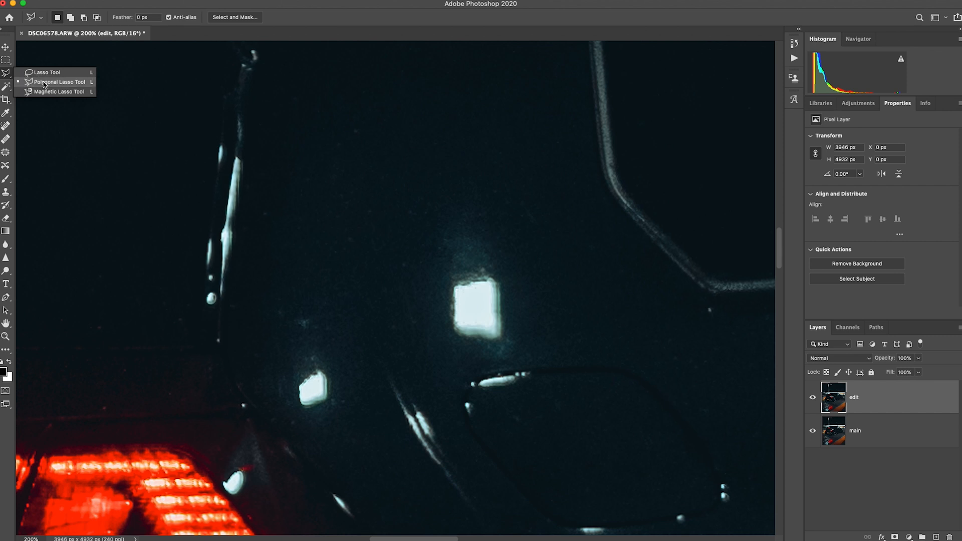
Switch from the Polygonal Lasso to the freehand Lasso Tool via the tool flyout
drag(438, 251, 423, 359)
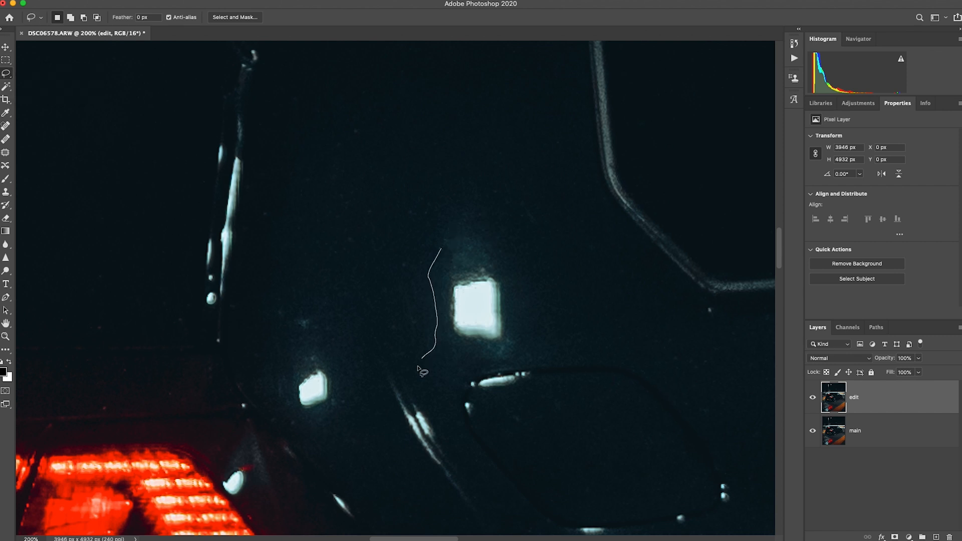
drag(435, 248, 423, 369)
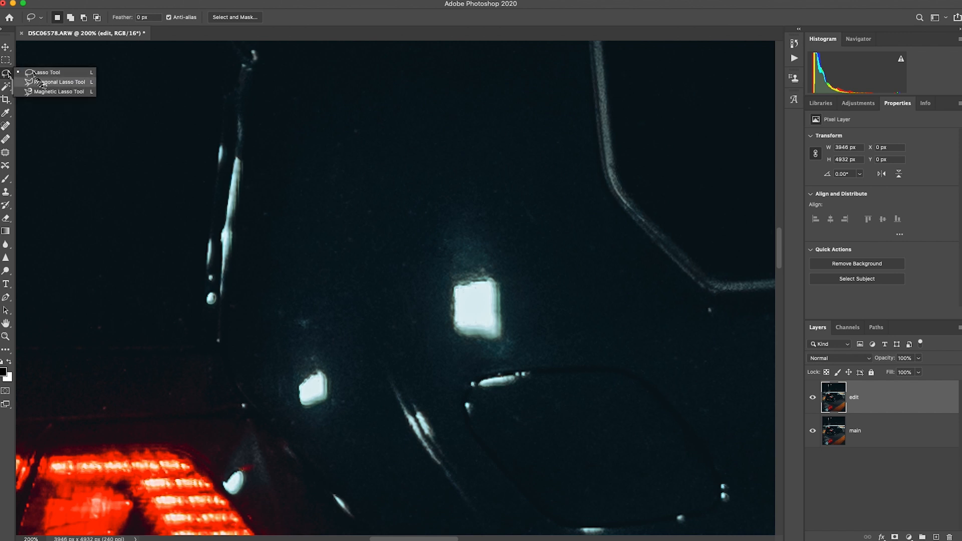
Select the Lasso Tool to outline the square reflection for a Content-Aware fill
click(61, 82)
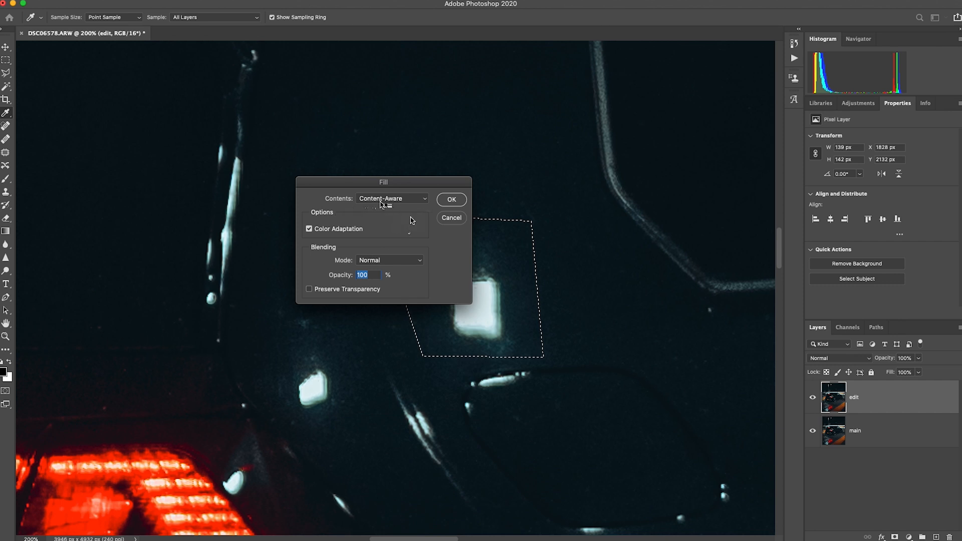
Apply the Content-Aware fill to the square reflection, then heal the leftover small marks
click(451, 199)
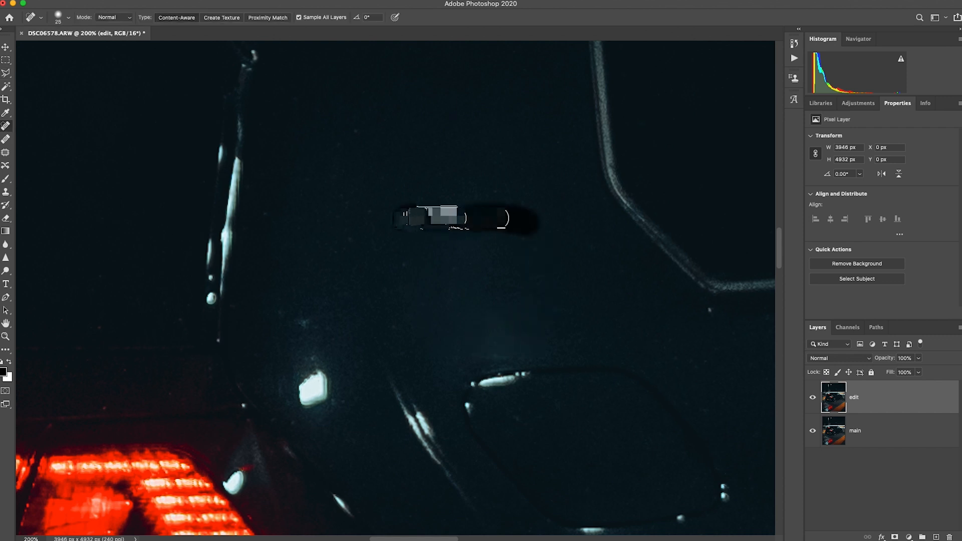
click(463, 220)
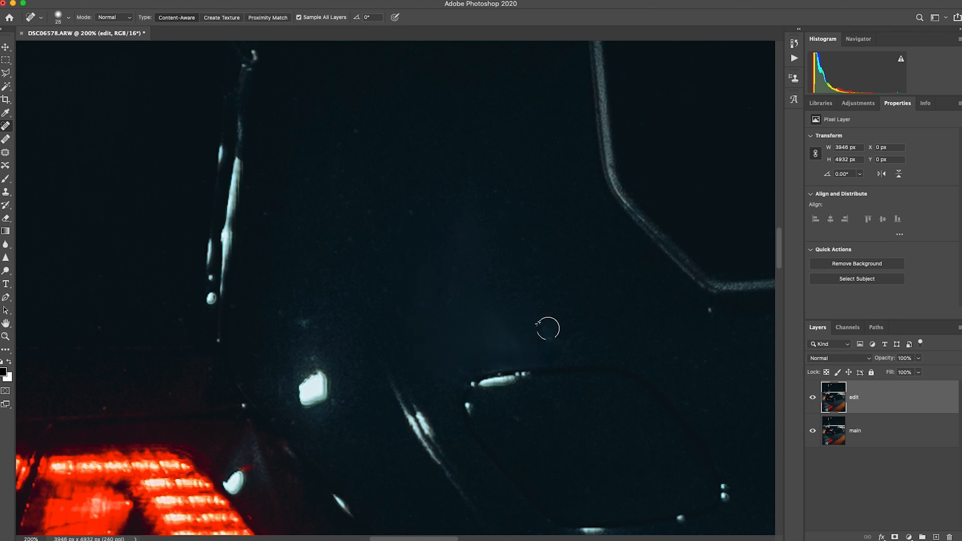